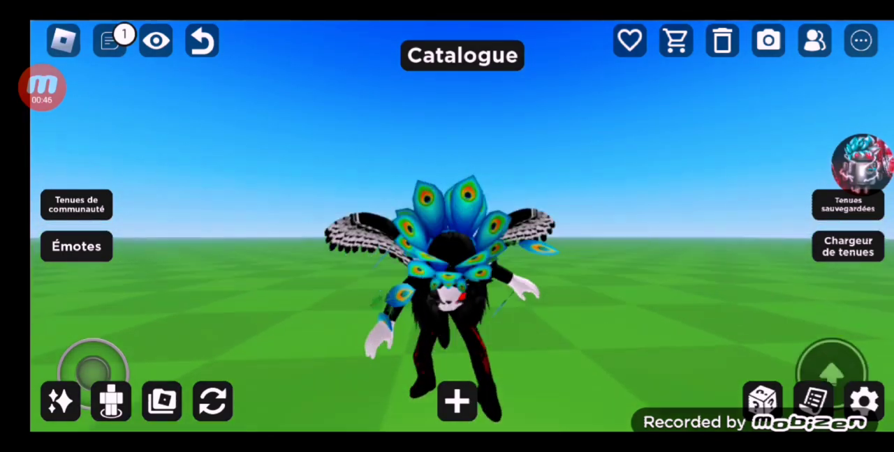
left_click(44, 86)
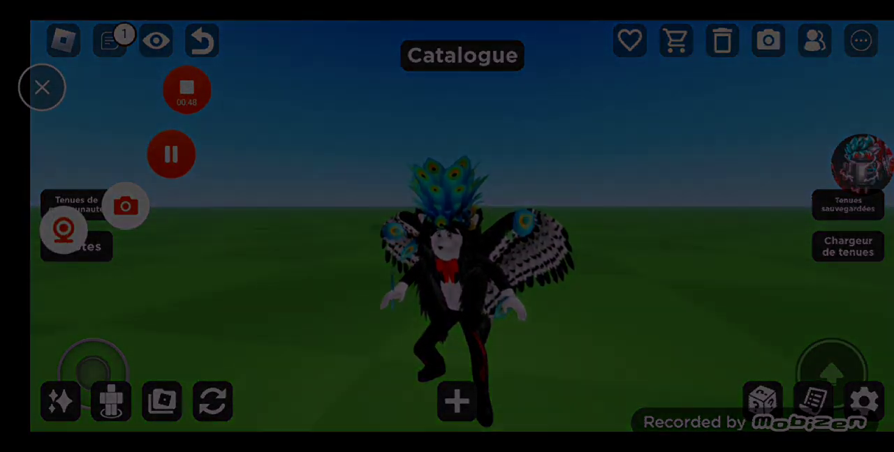